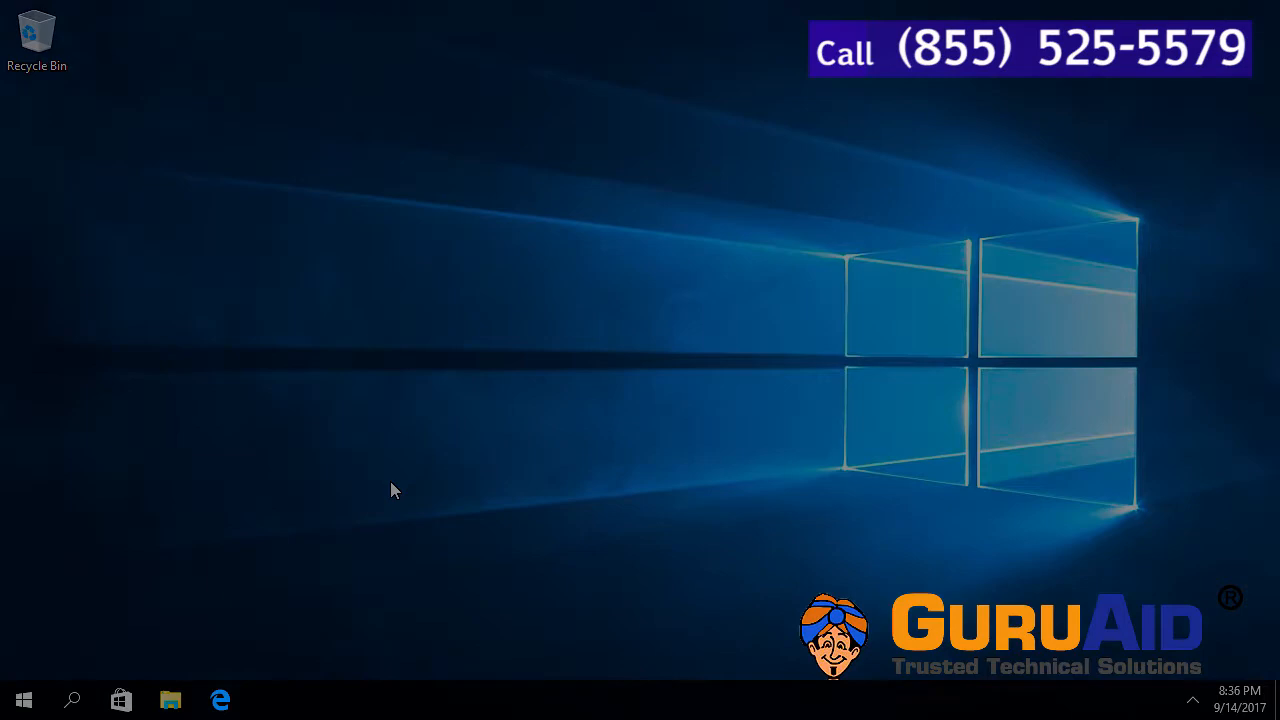
# Launch Microsoft Edge from the Windows 10 taskbar.
pyautogui.click(220, 700)
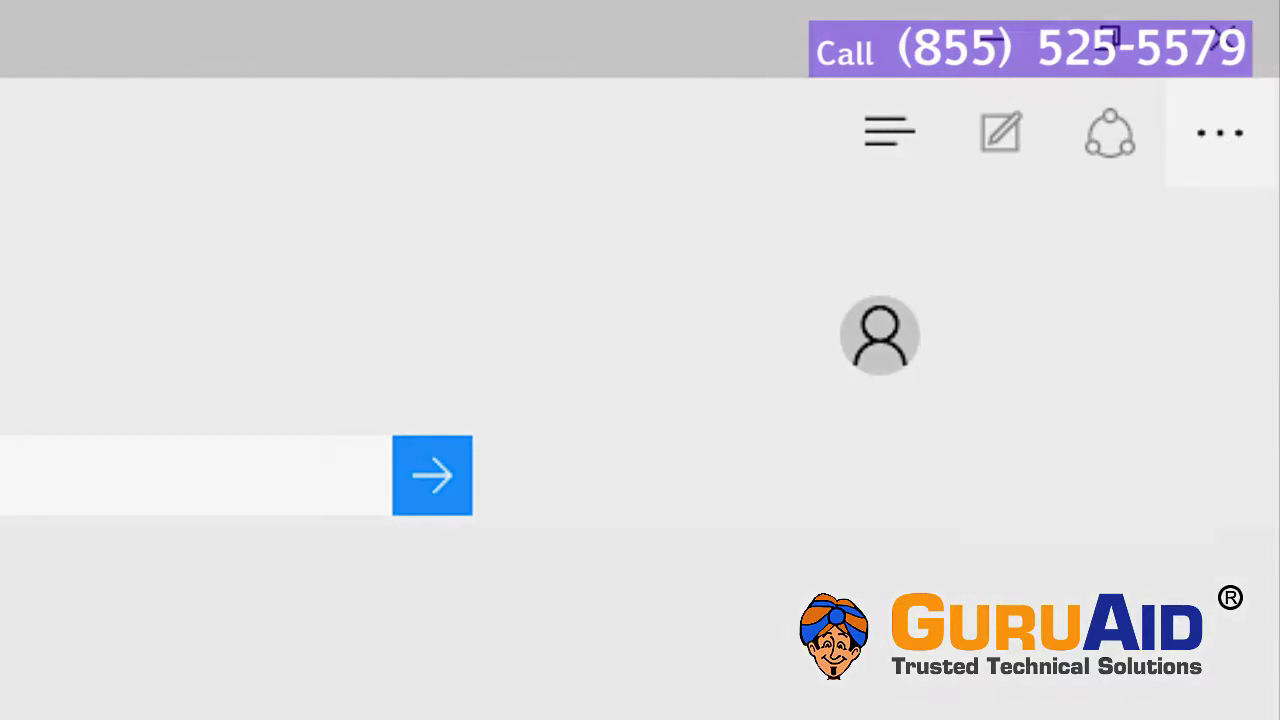
# Reach Edge's Settings panel from the More actions (...) menu.
pyautogui.click(1220, 132)
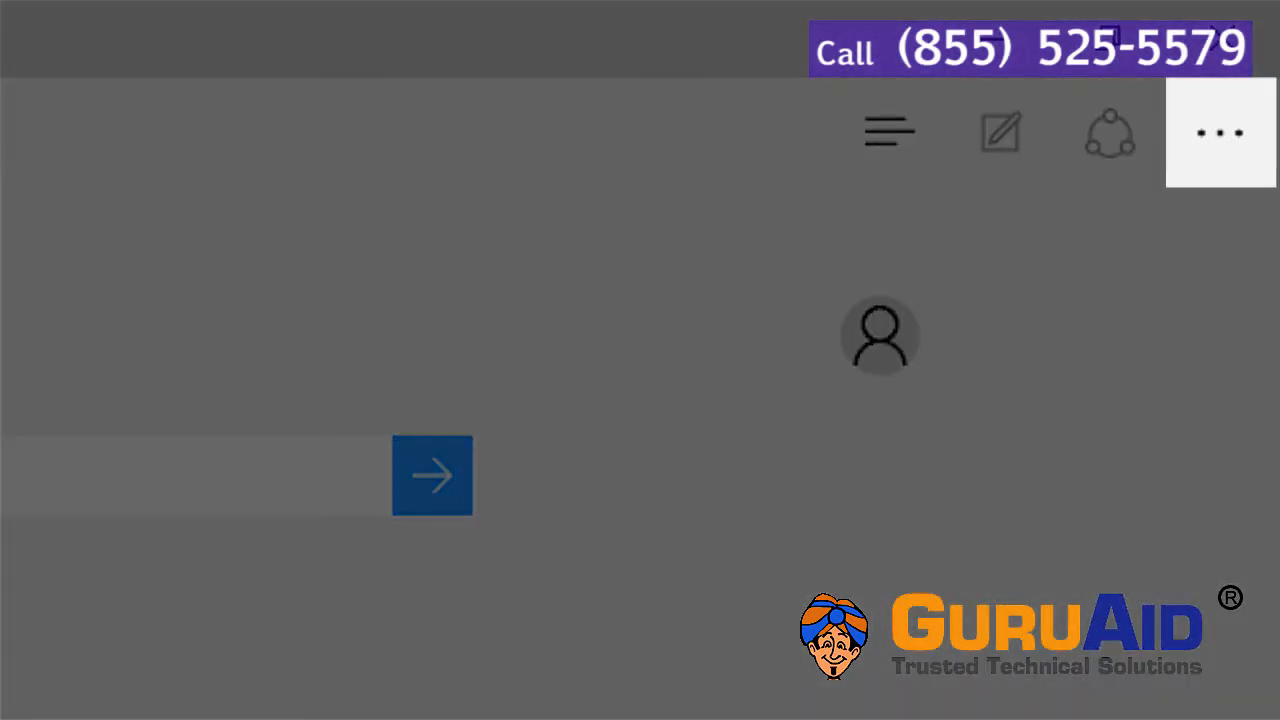
pyautogui.click(1220, 132)
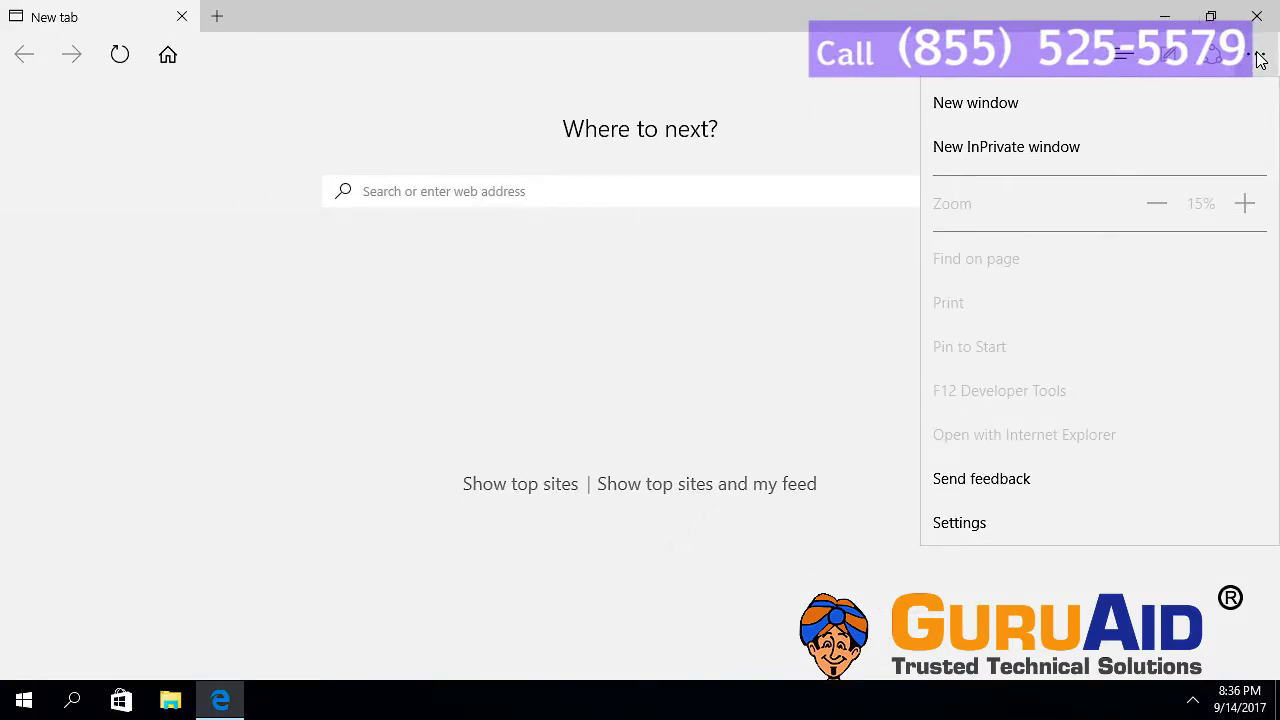
pyautogui.moveTo(1116, 522)
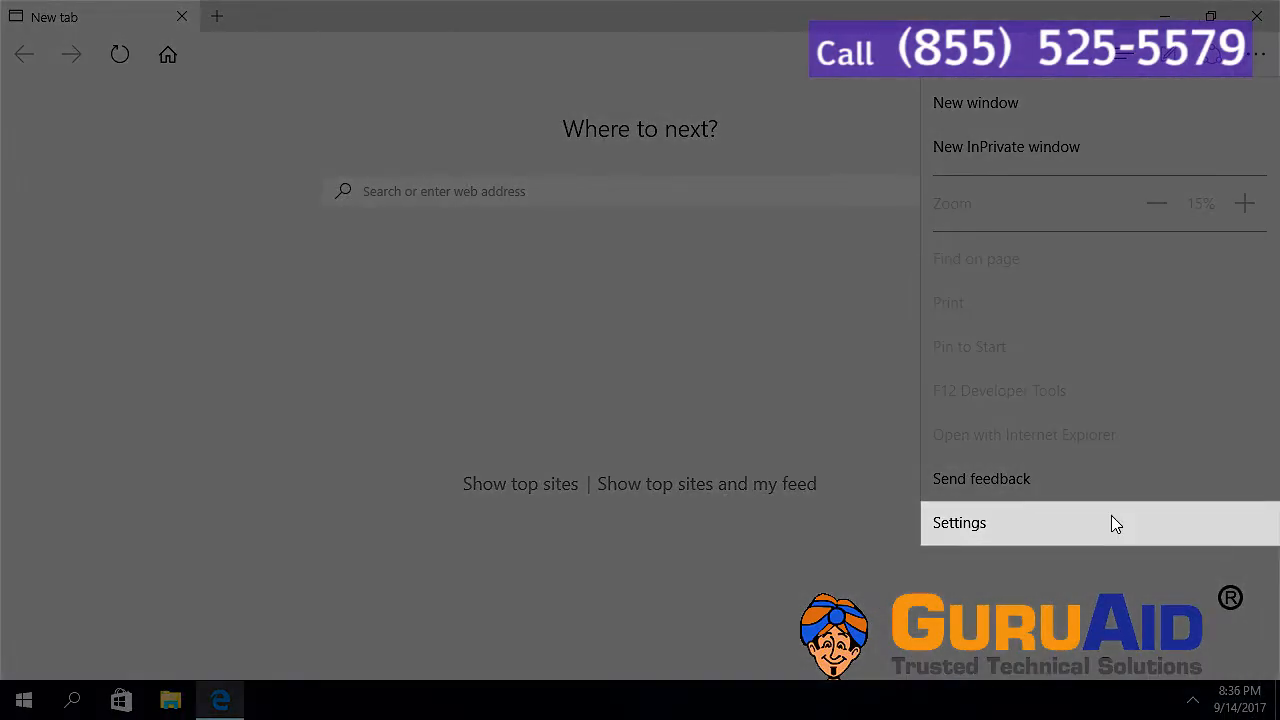
pyautogui.click(960, 522)
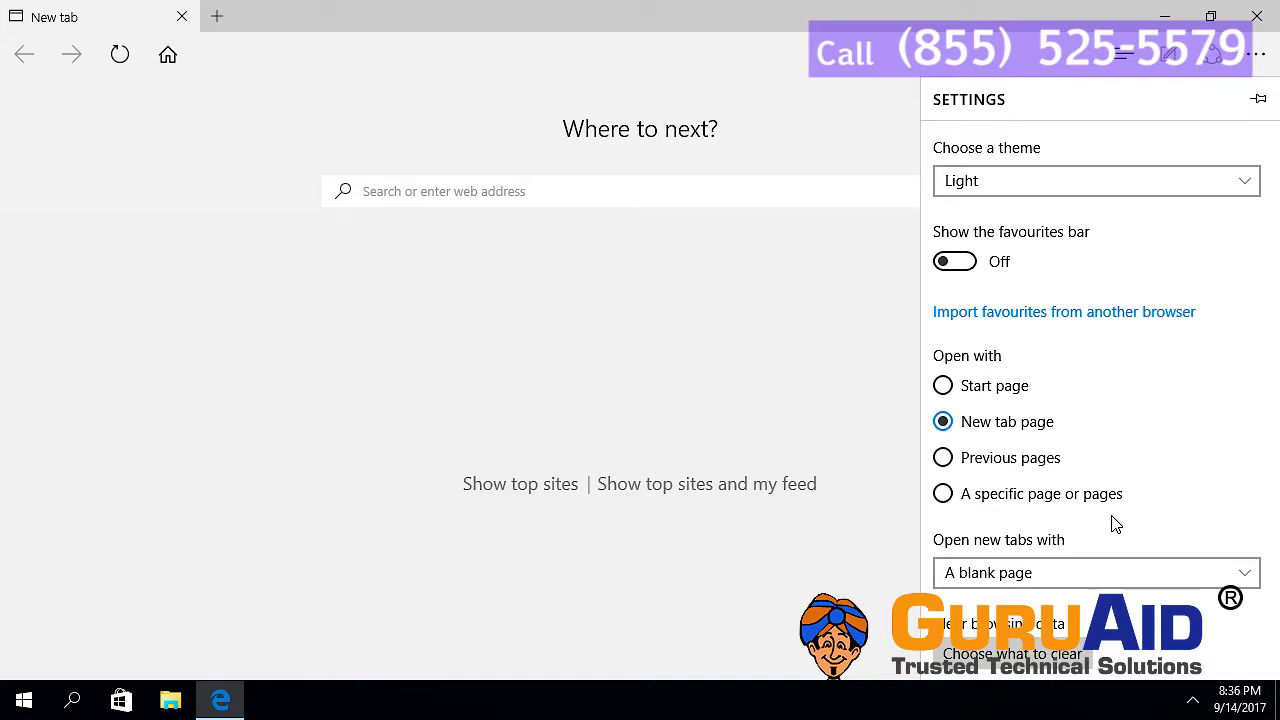
# Switch from the general Settings pane to View advanced settings.
pyautogui.scroll(-3)
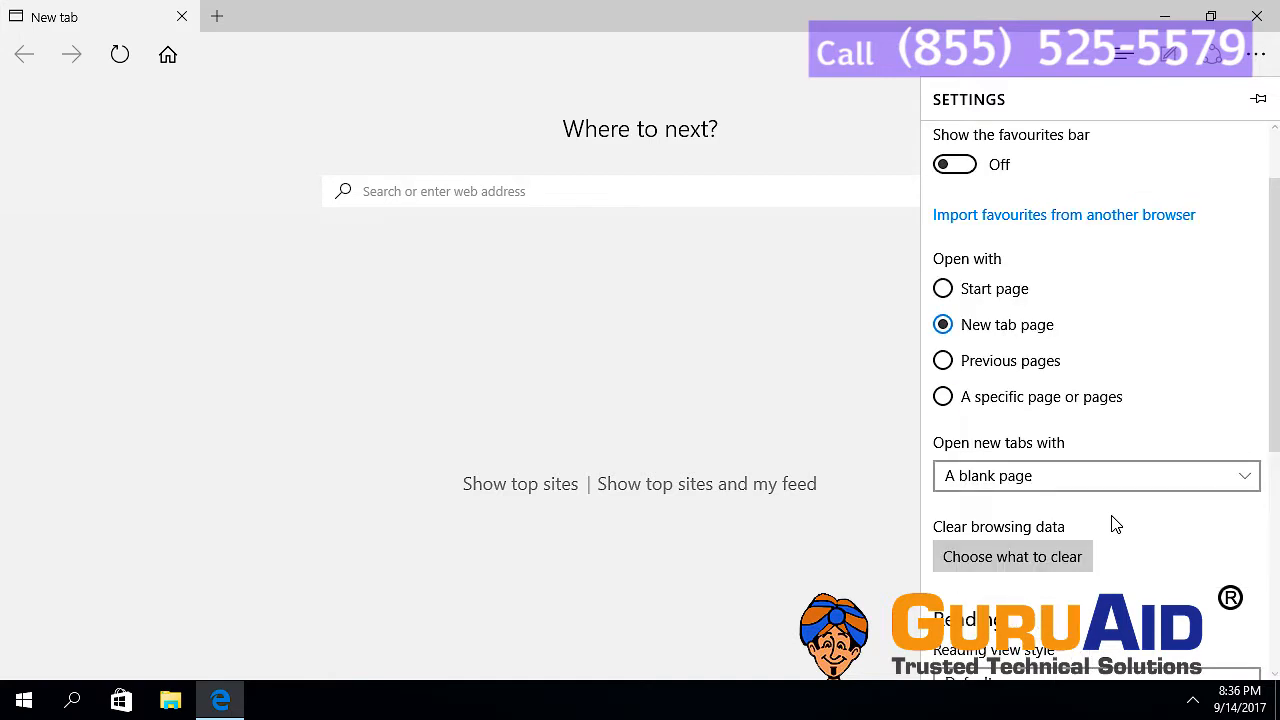
pyautogui.scroll(-3)
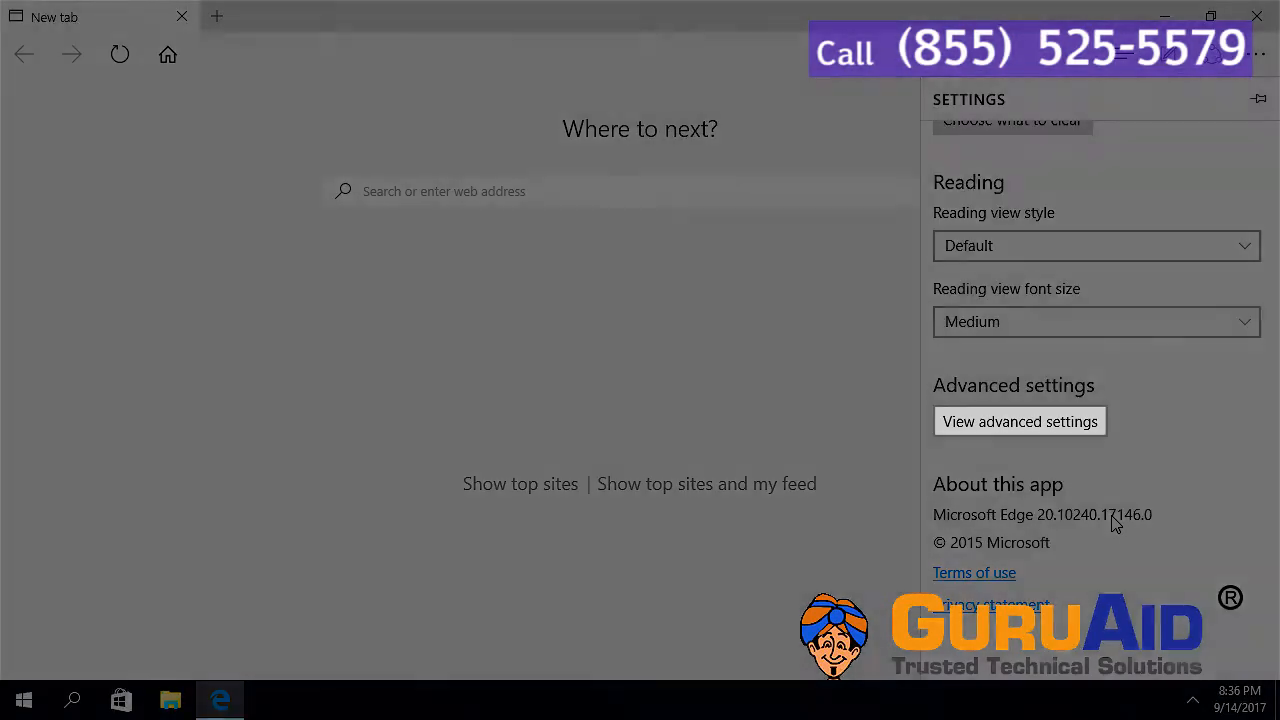
pyautogui.click(1020, 420)
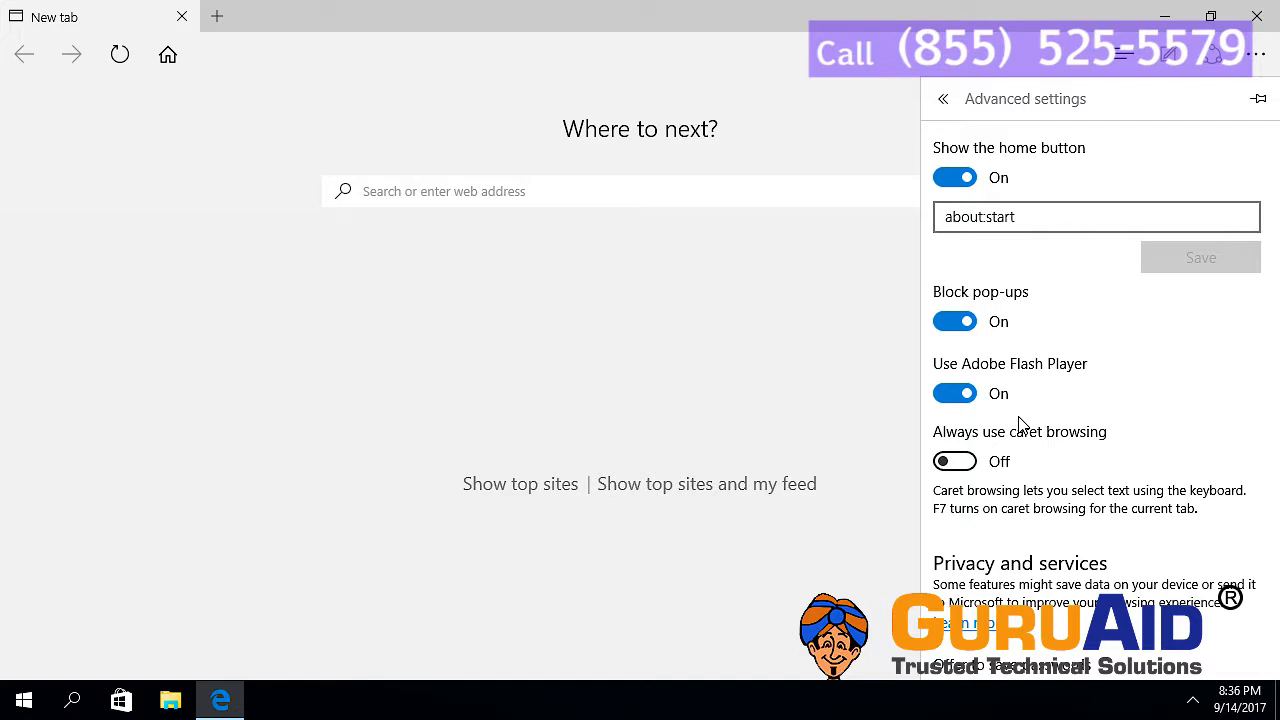
# Scroll the Advanced settings down to the Privacy and services section showing Save form entries On.
pyautogui.scroll(-3)
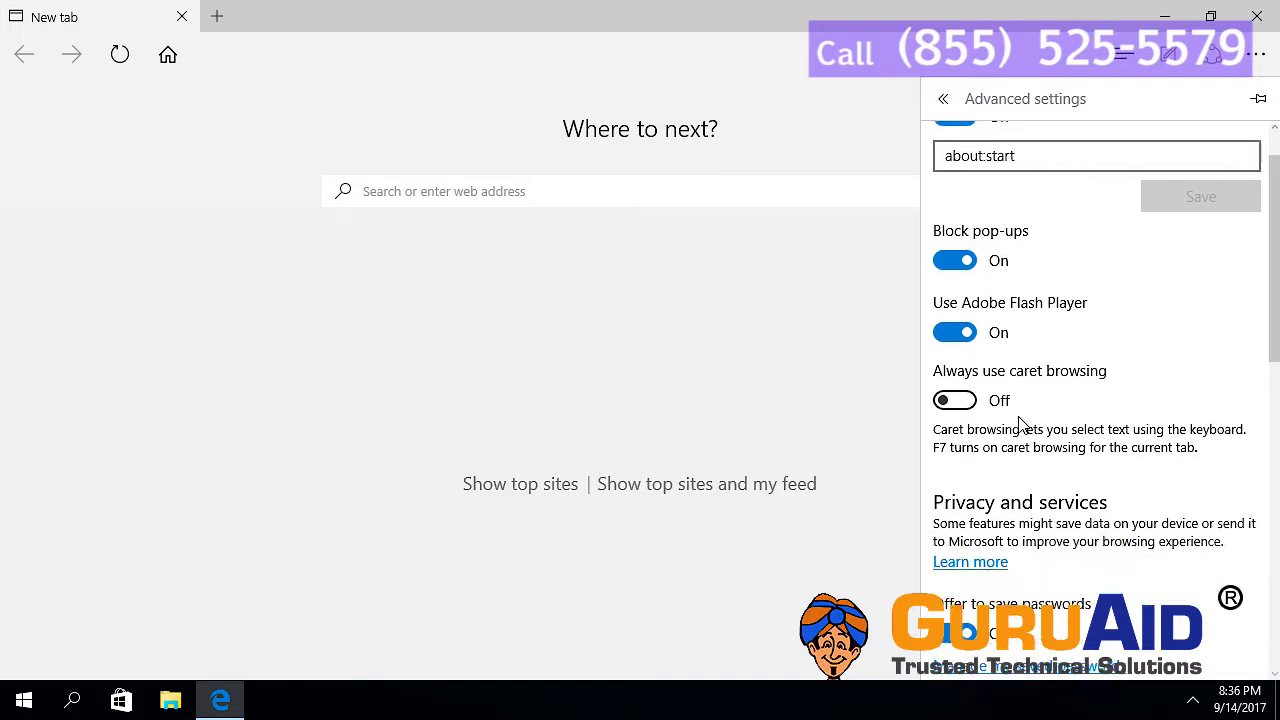
pyautogui.scroll(-3)
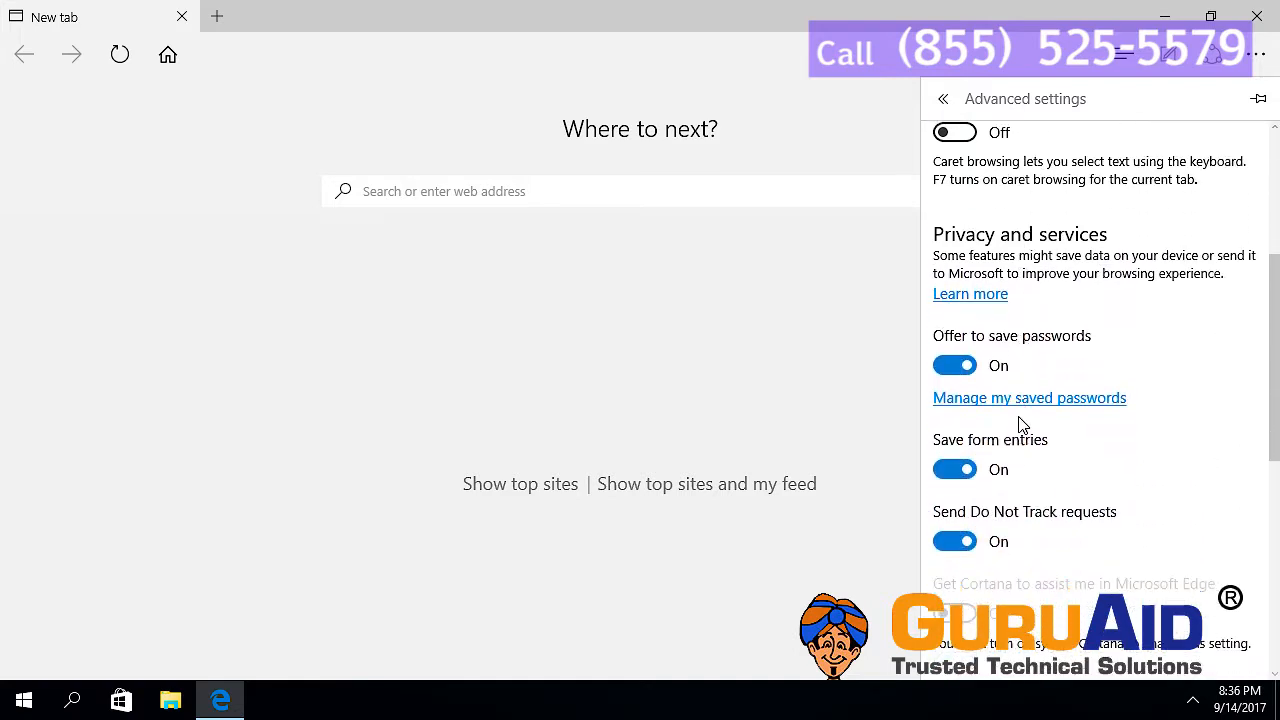
pyautogui.scroll(-3)
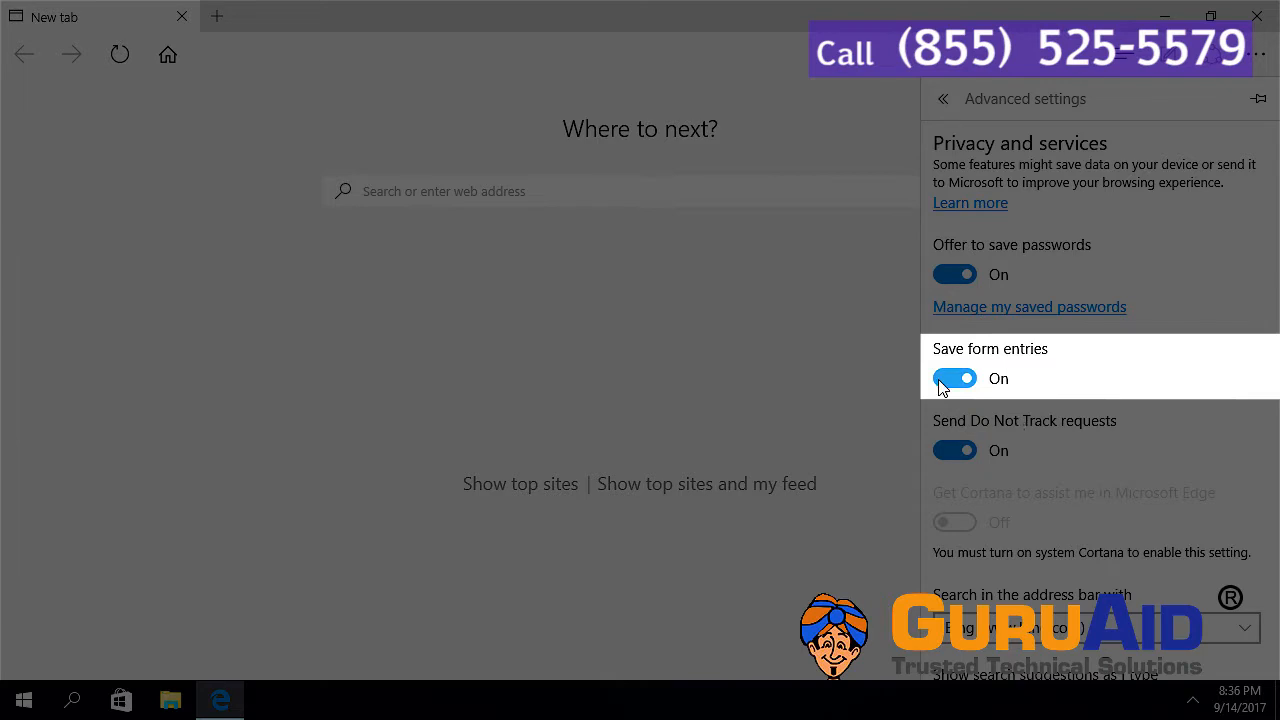
pyautogui.click(956, 378)
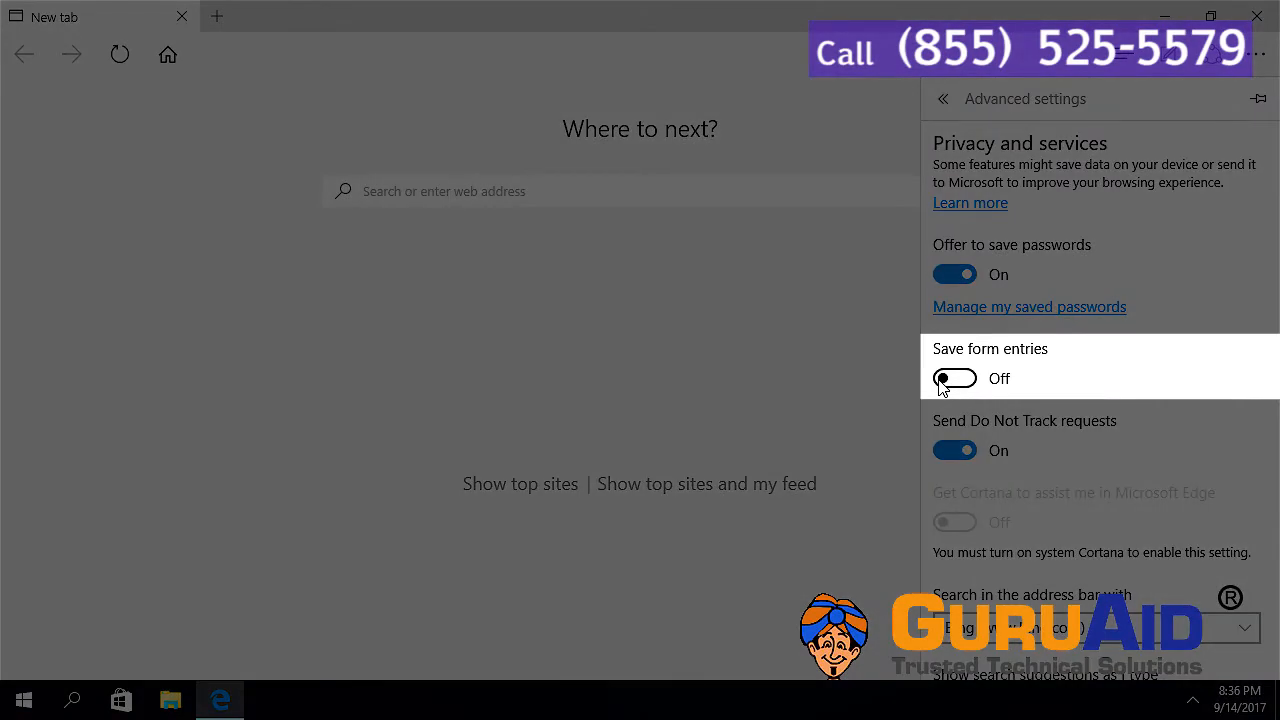
pyautogui.moveTo(976, 388)
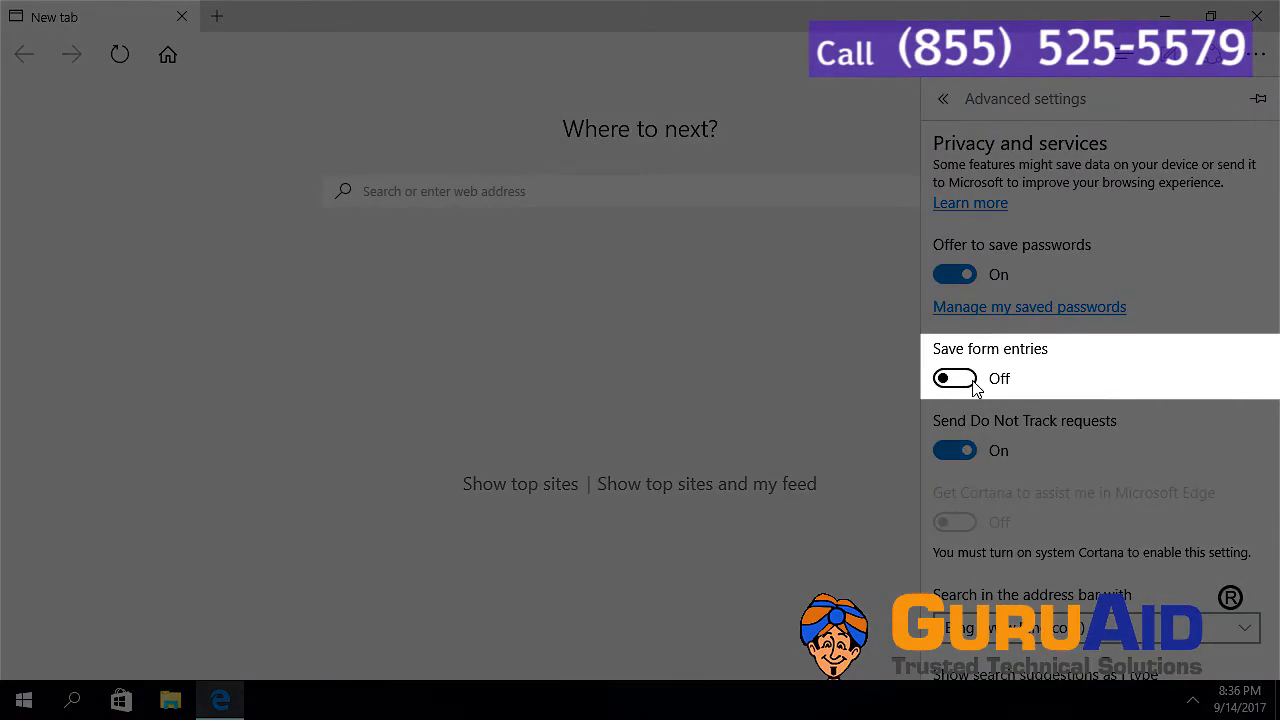
pyautogui.click(956, 378)
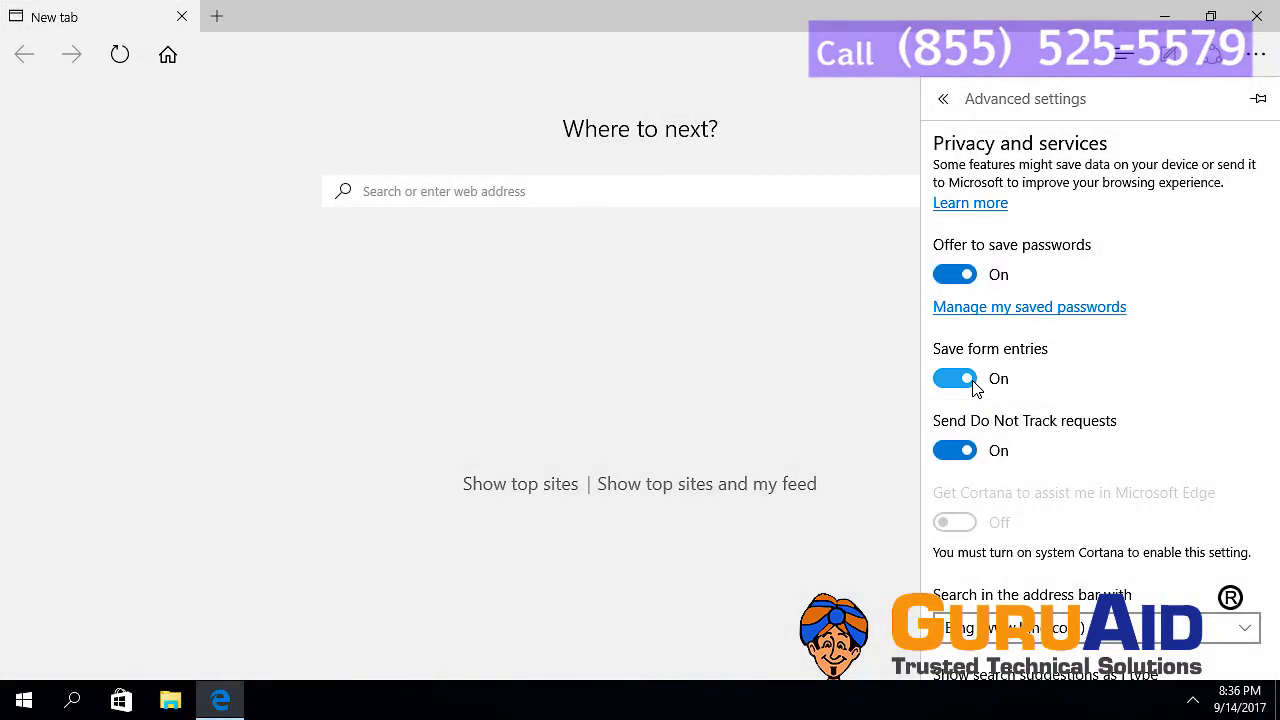